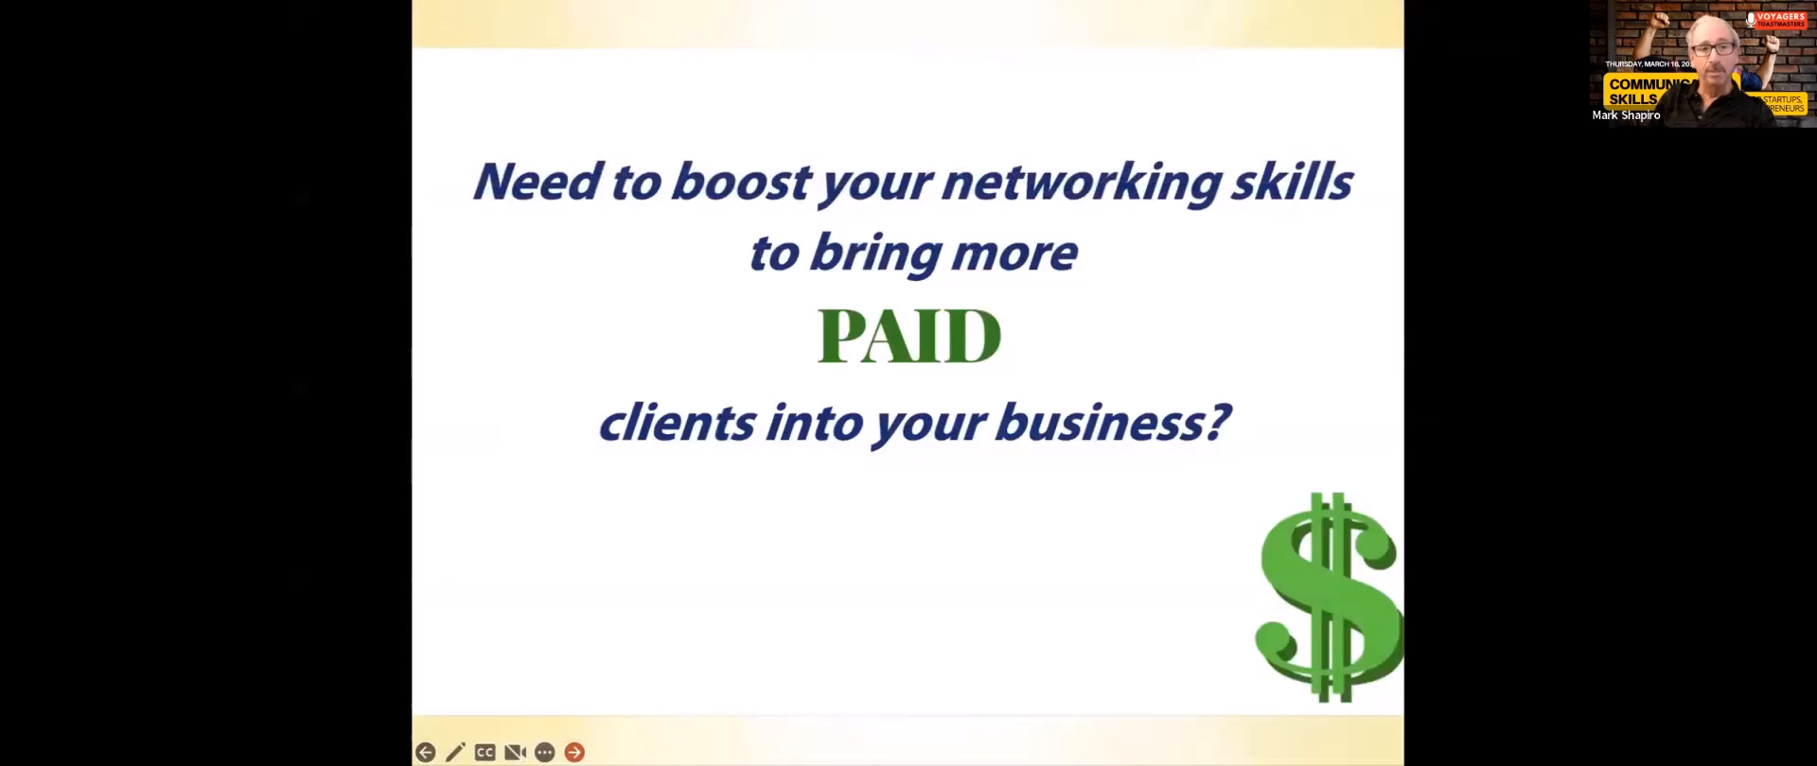
pyautogui.moveTo(1320, 59)
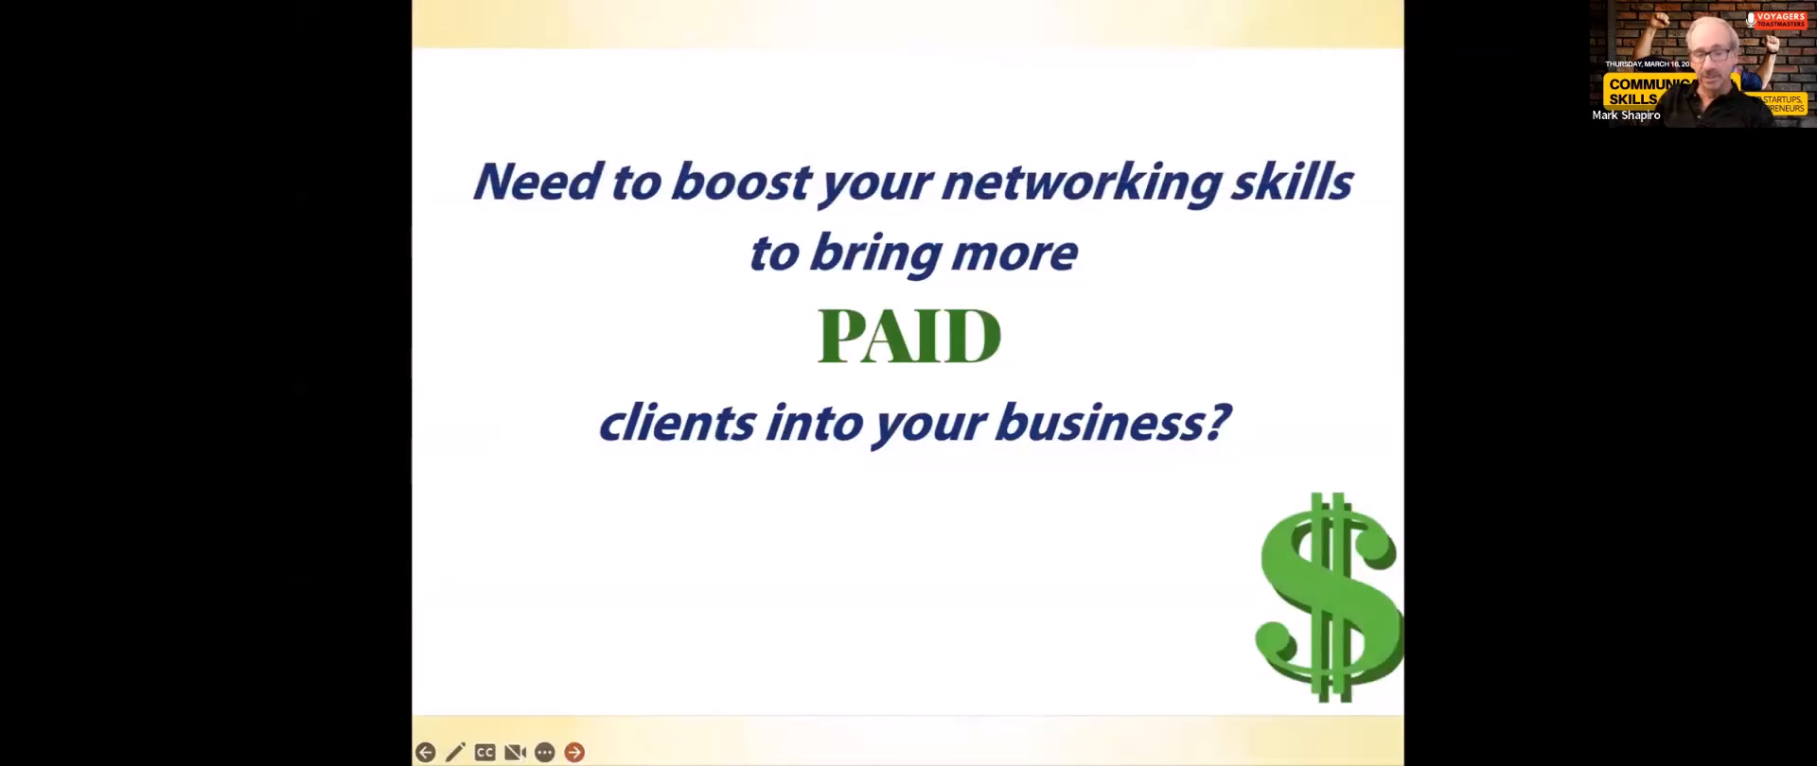
# Step: Advance through the TIME question, session overview and structure bullets to the presenter's biography slide
pyautogui.click(583, 751)
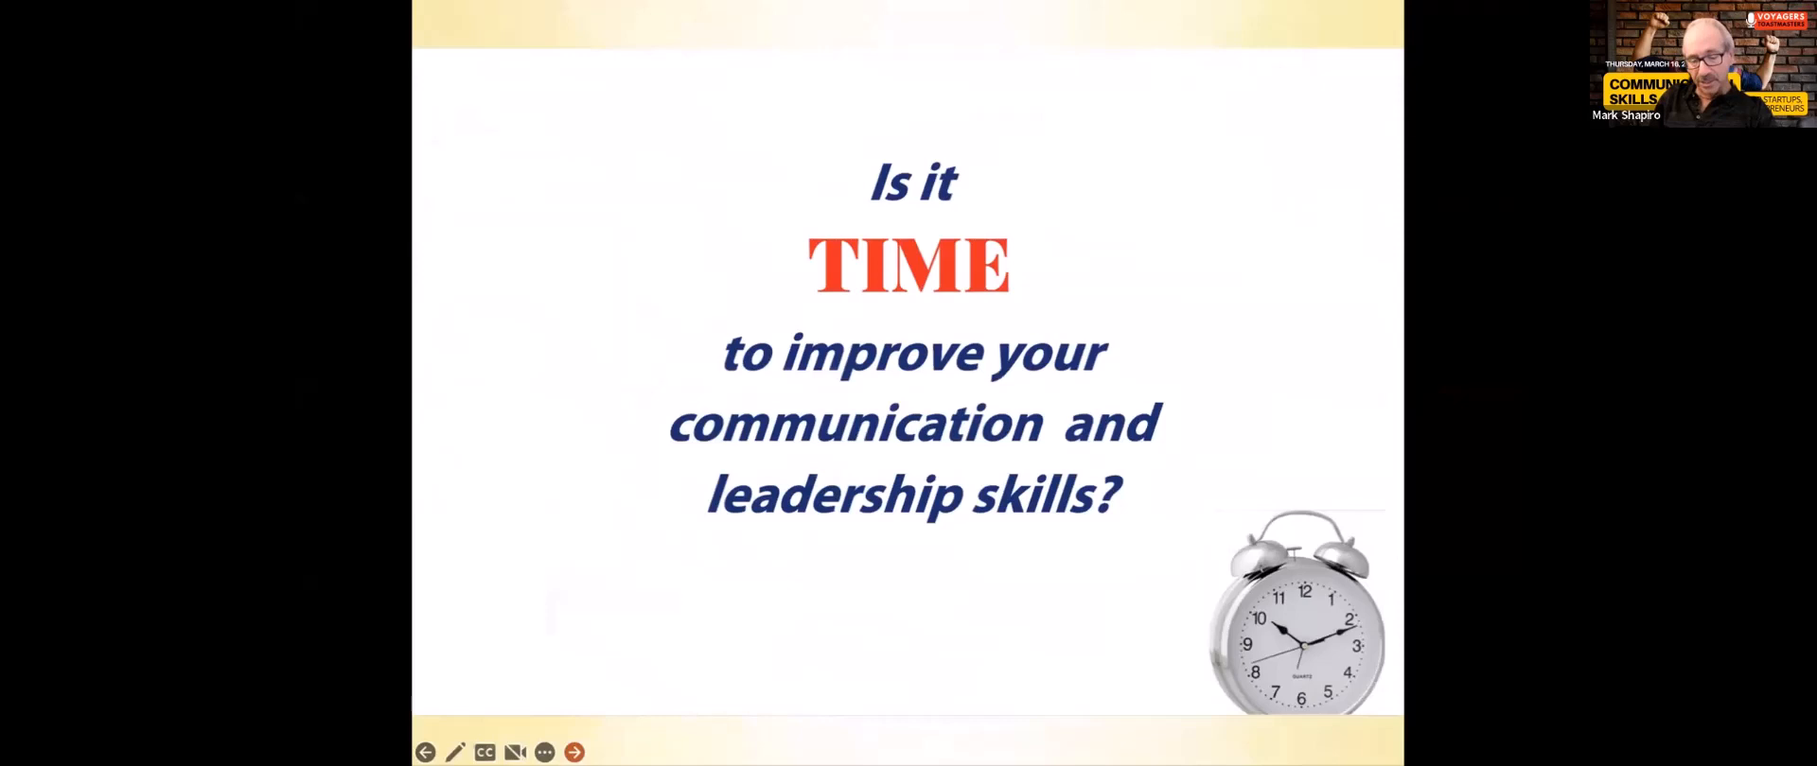
pyautogui.click(581, 751)
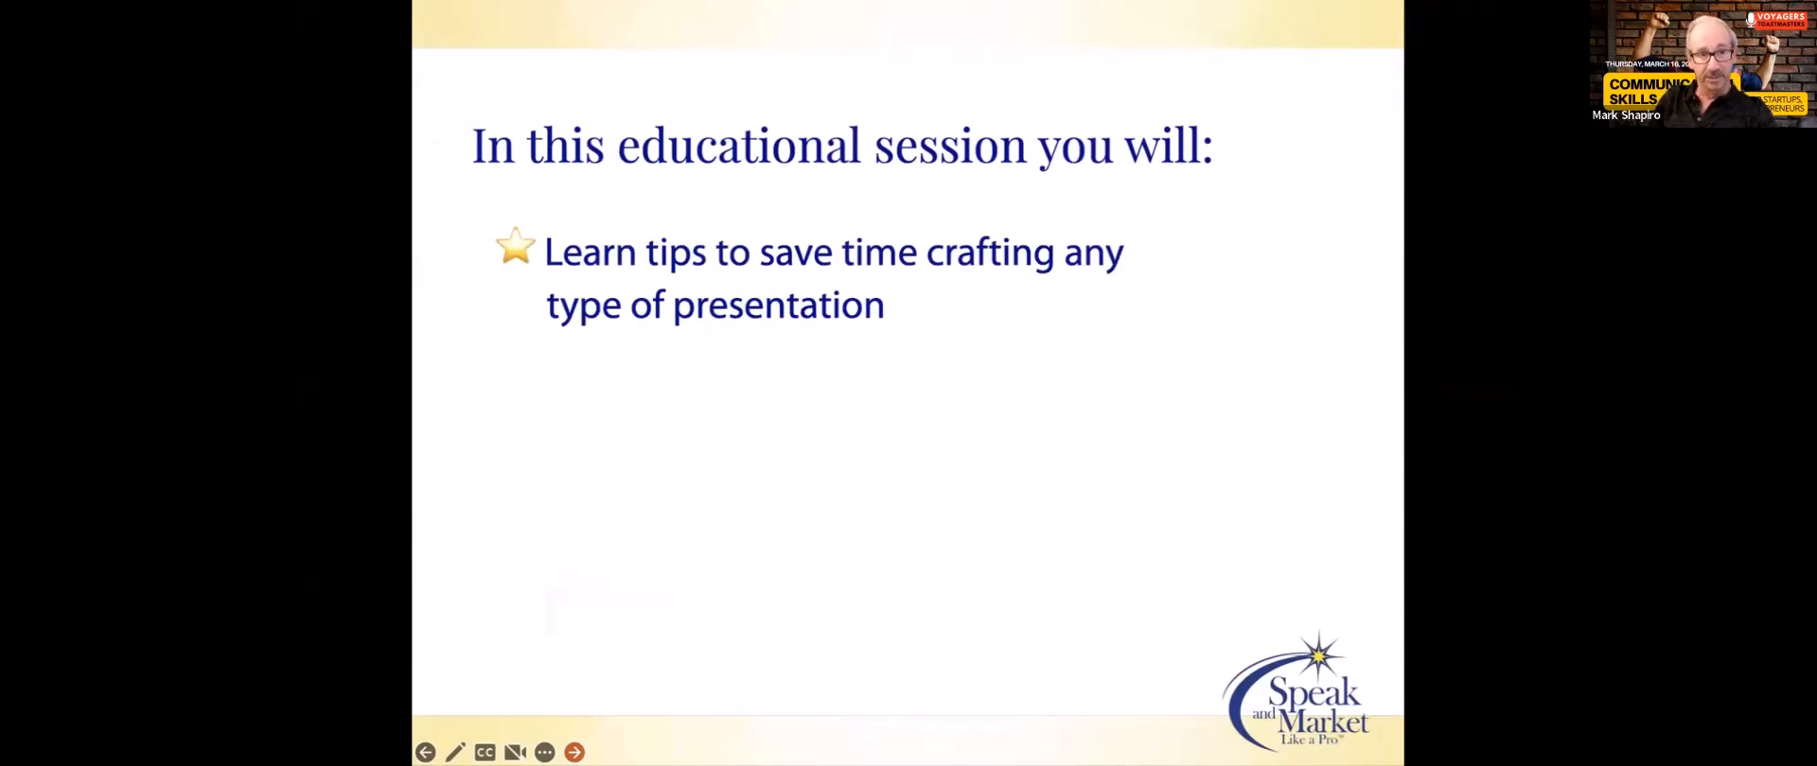
pyautogui.click(579, 752)
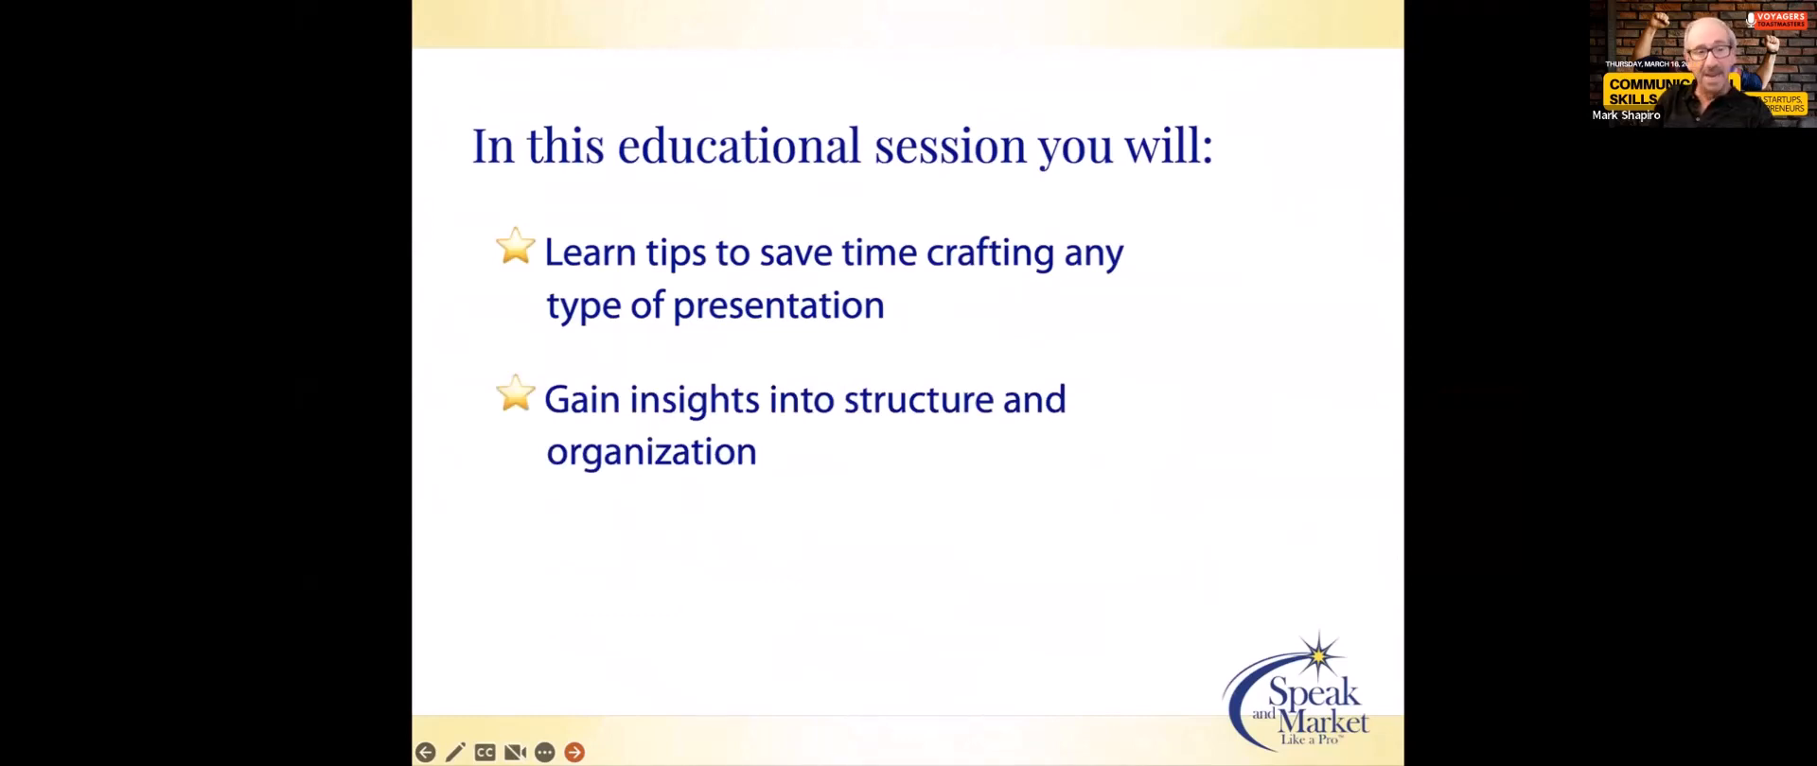
pyautogui.click(583, 752)
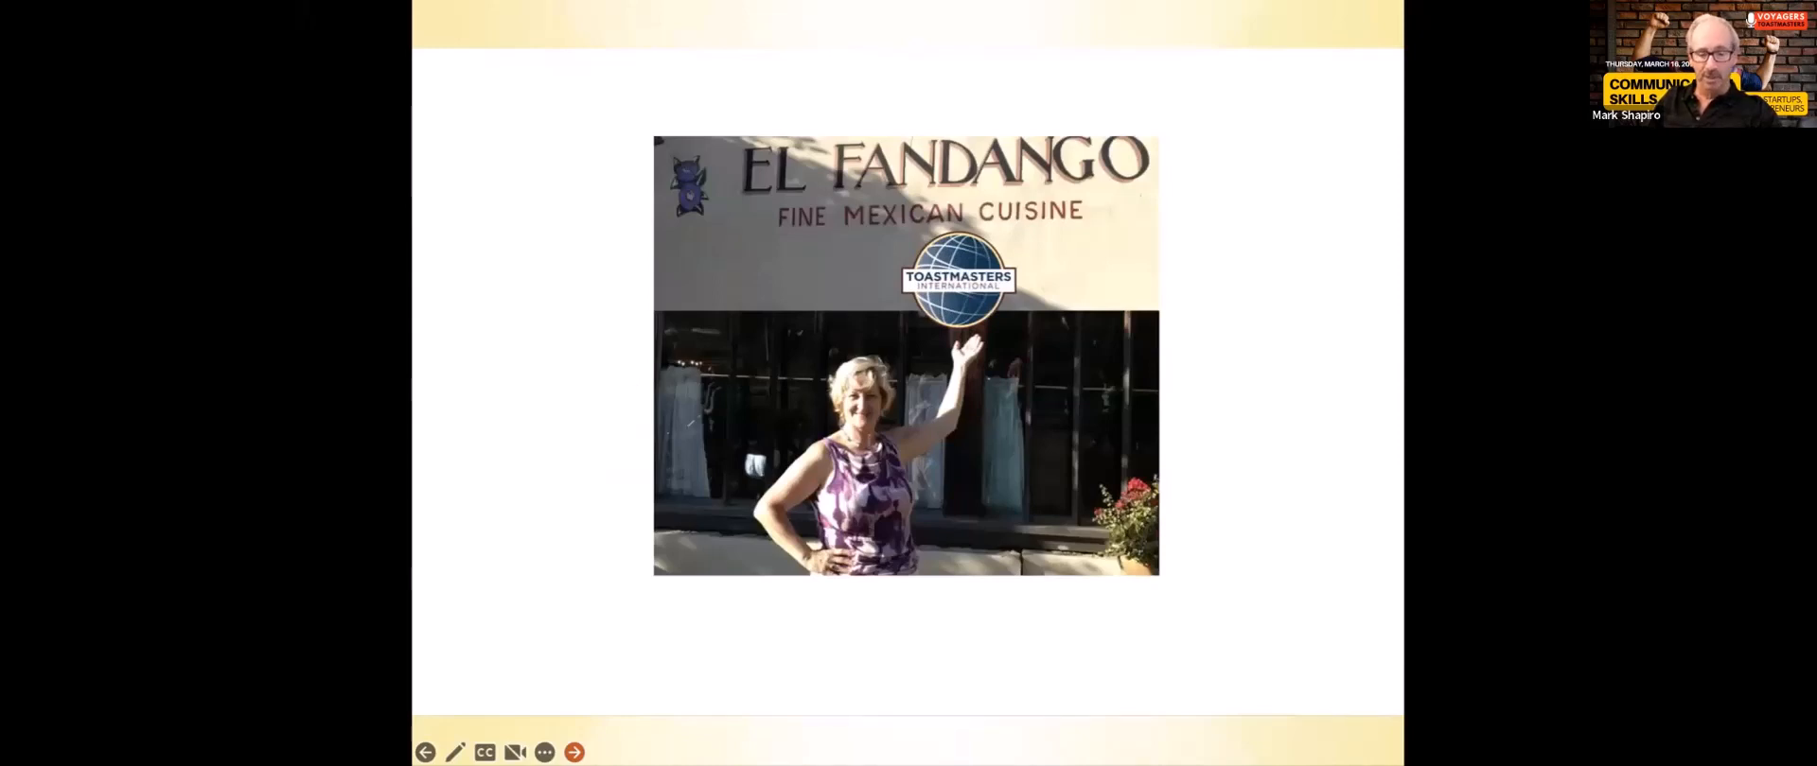
pyautogui.click(578, 750)
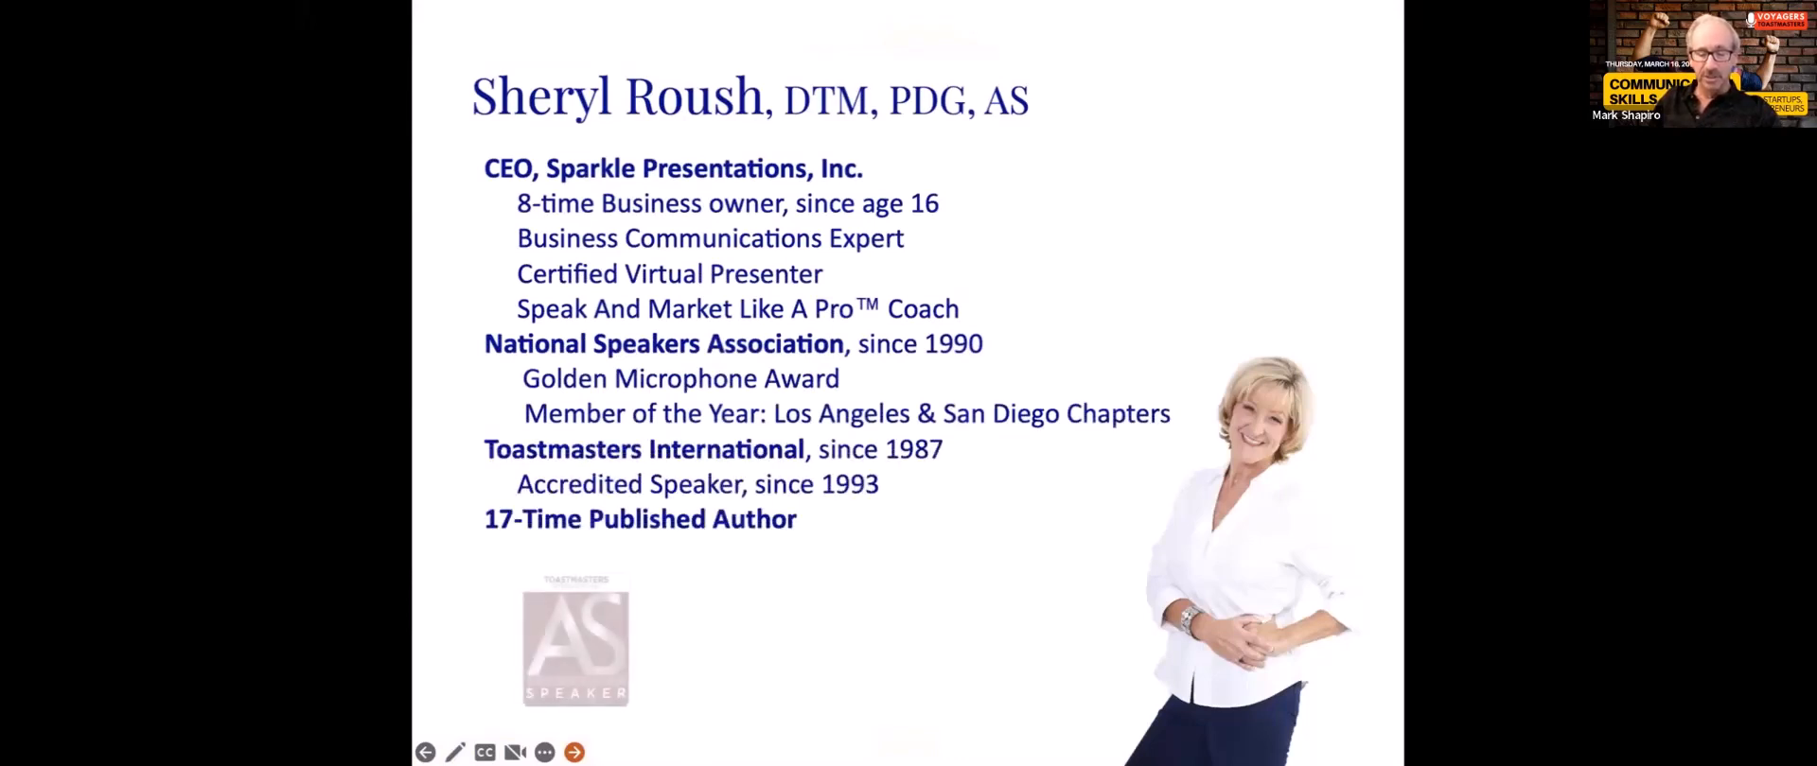
pyautogui.click(585, 751)
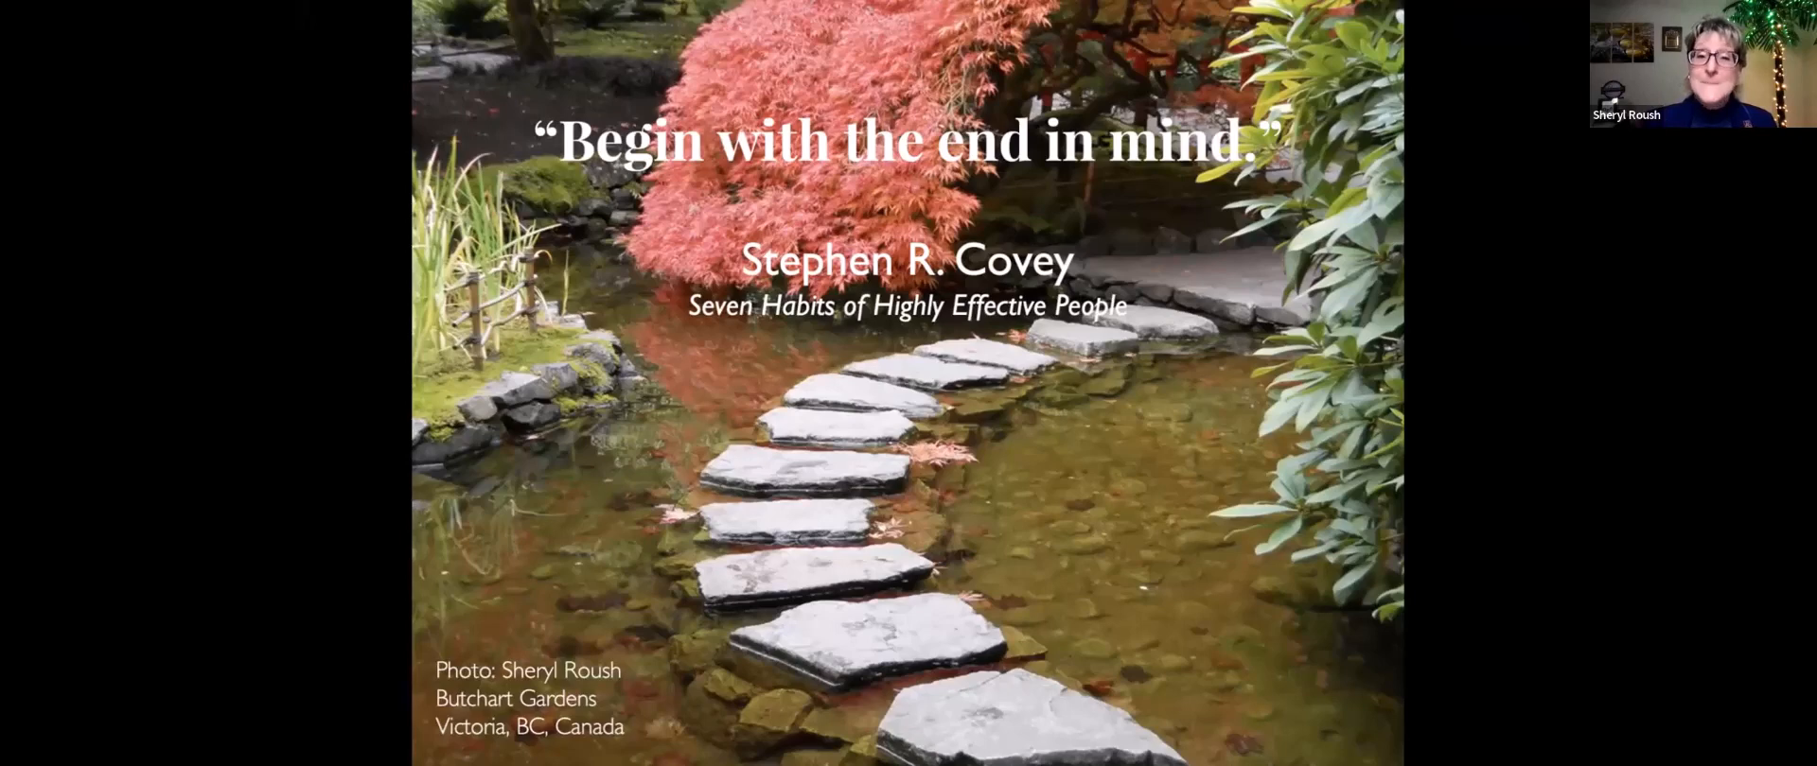
# Step: Move past the Covey 'Begin with the end in mind' slide to the Voyagers Toastmasters slide
pyautogui.press('Right')
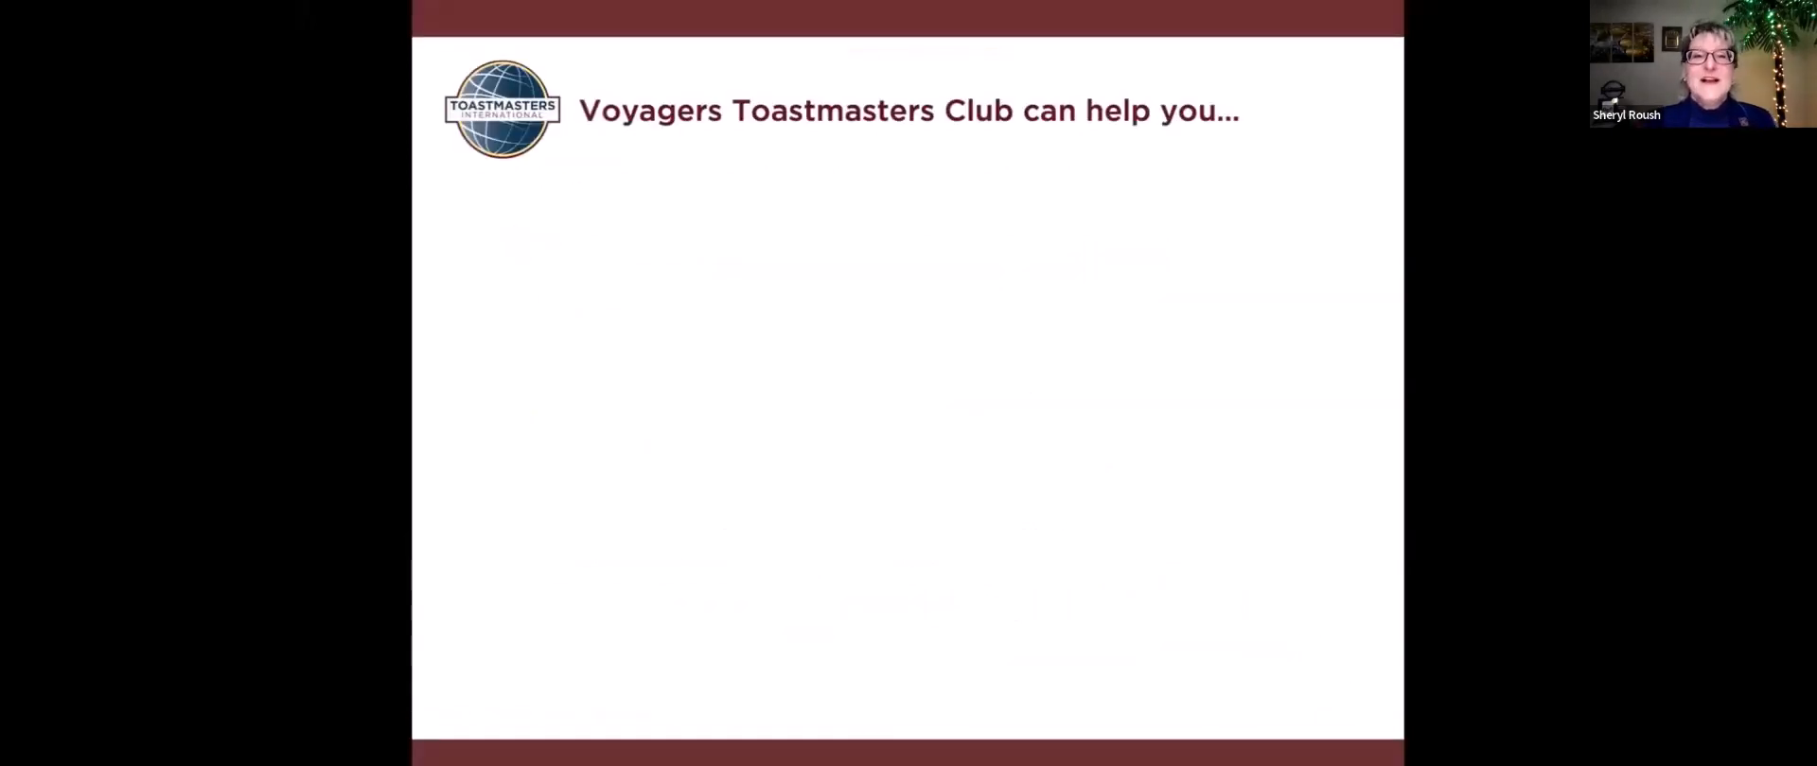